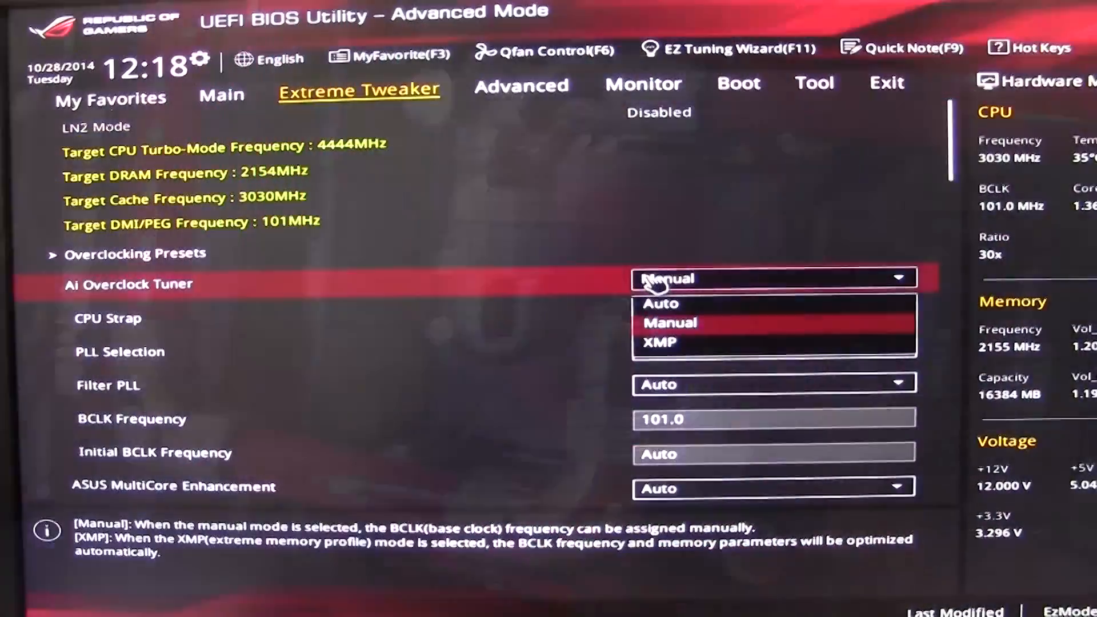
Choose Manual for the Ai Overclock Tuner and move down to the CPU Core Ratio settings
left_click(669, 322)
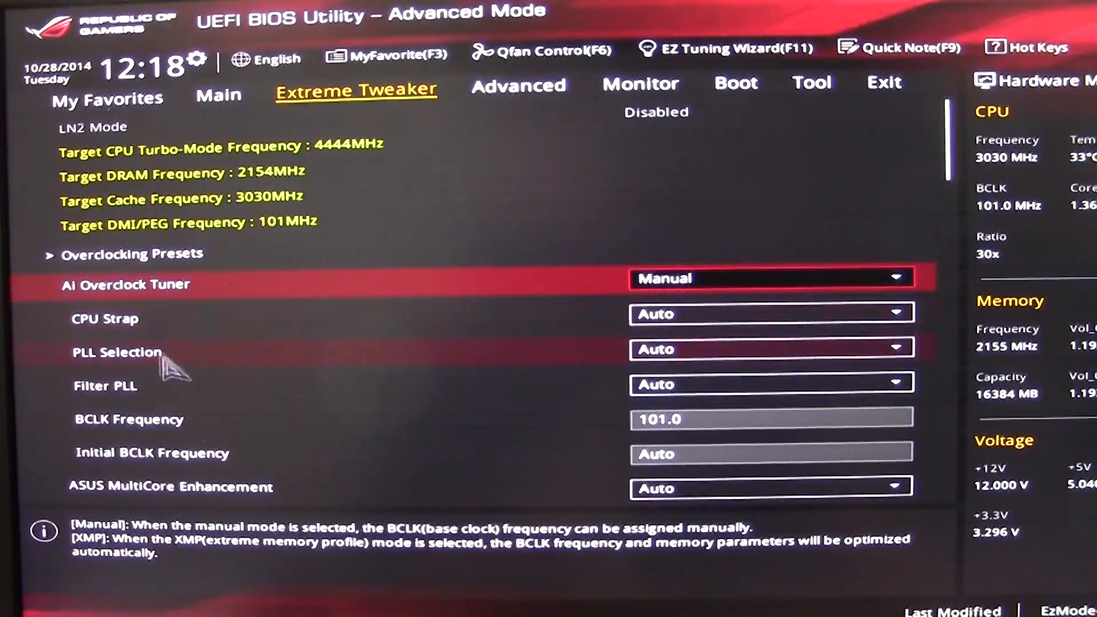
scroll("down", 3)
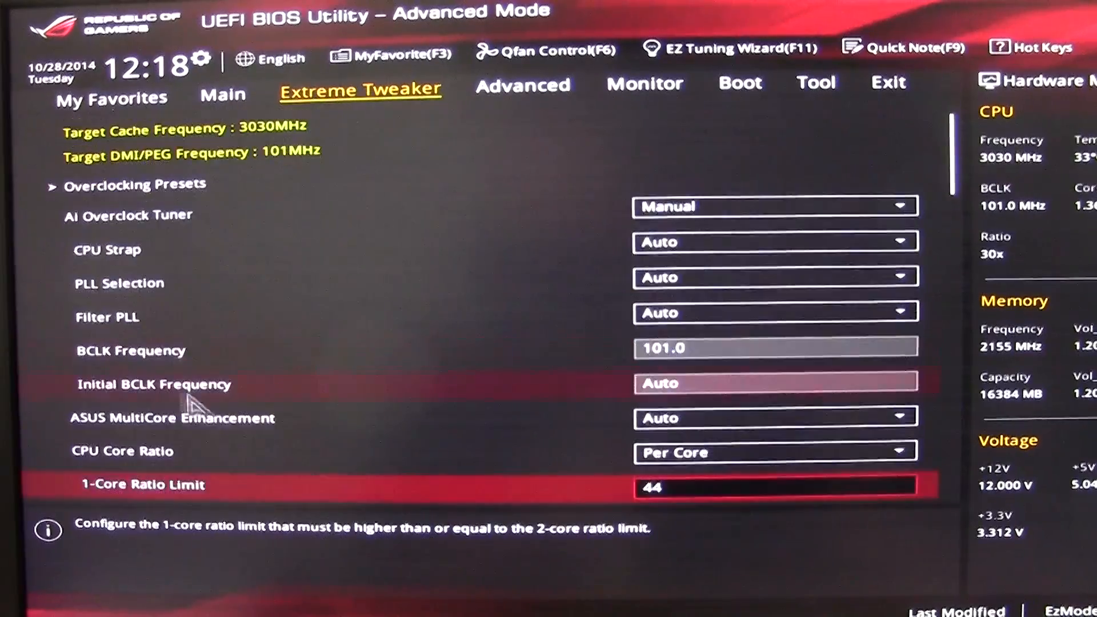